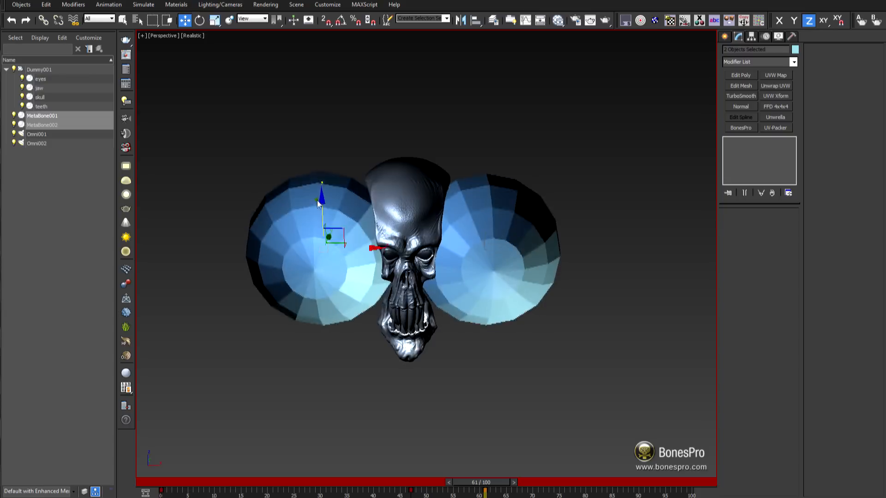
- Open the skull scene file that contains the bottle-shaped ParaBone object
left_click(41, 124)
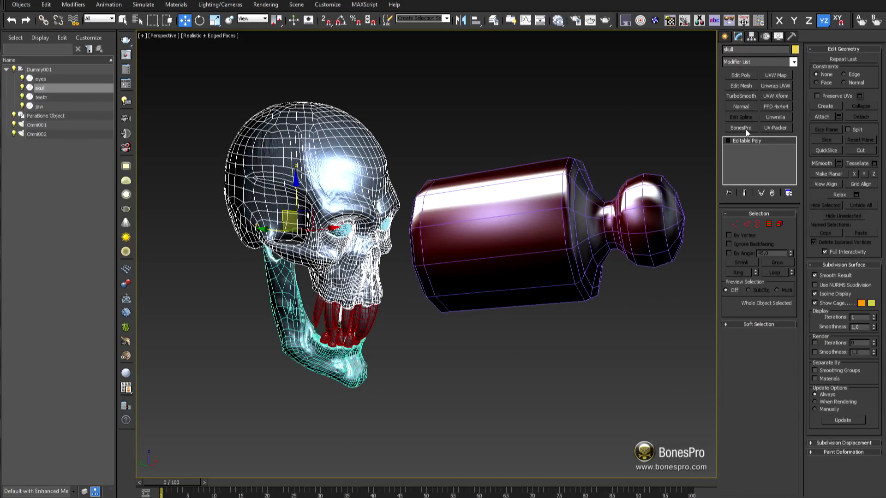
- Add BonesPro to the skull, assign Dummy001 as its bone, and link the skull under it
left_click(740, 128)
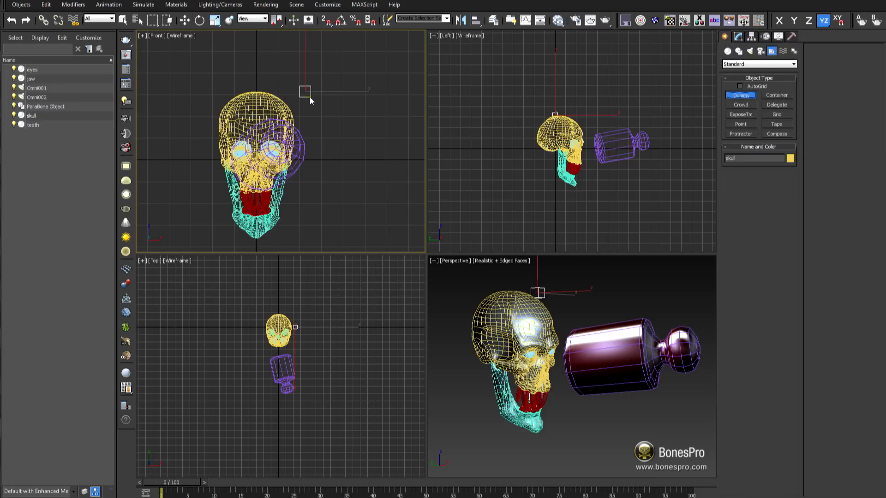
left_click(740, 250)
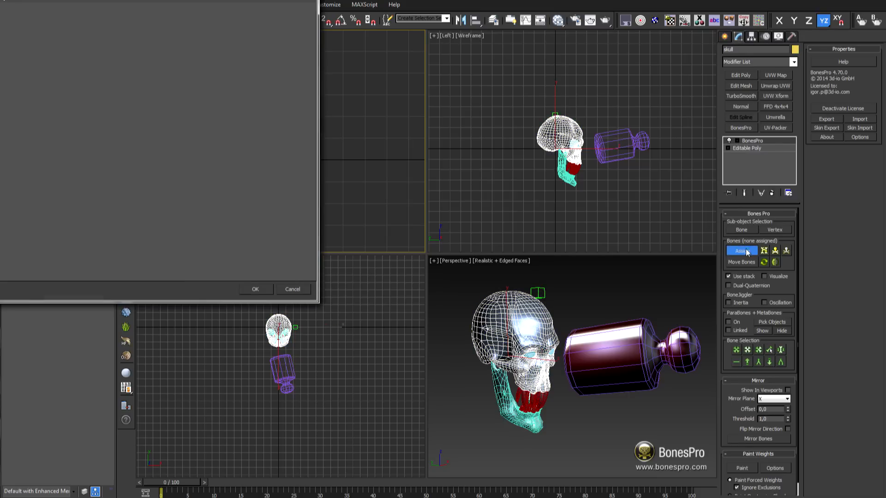
left_click(740, 251)
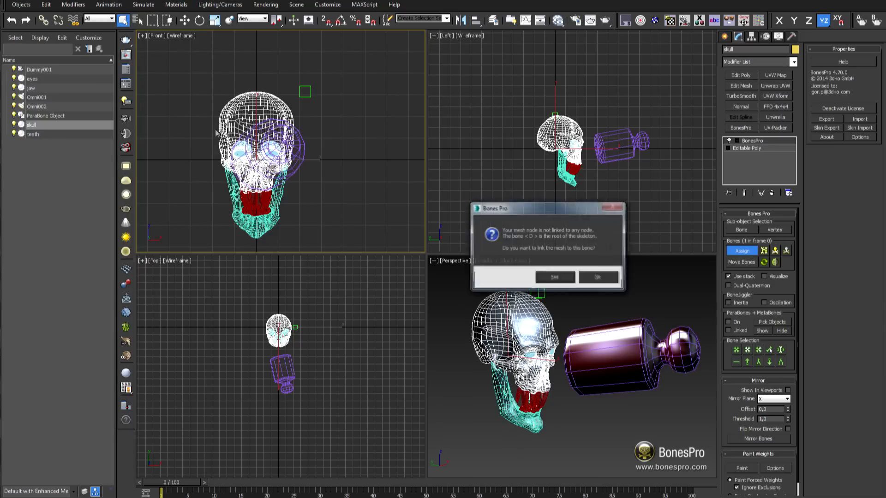
left_click(554, 277)
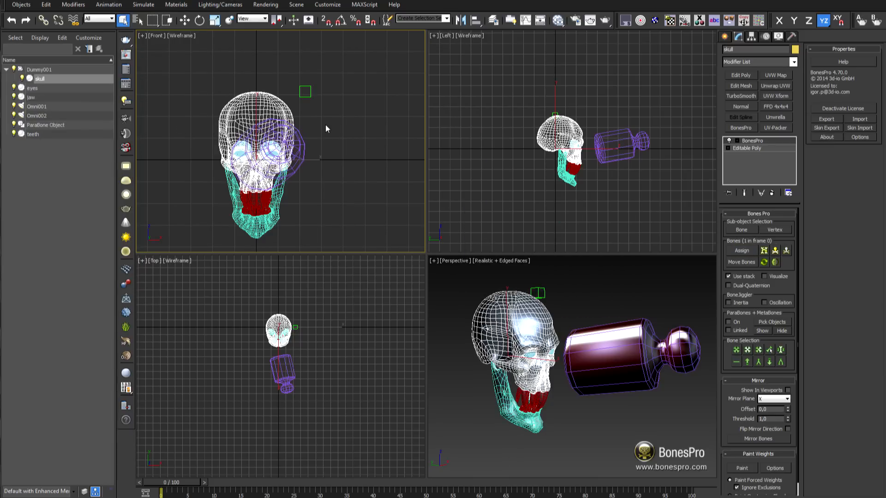
key("alt+w")
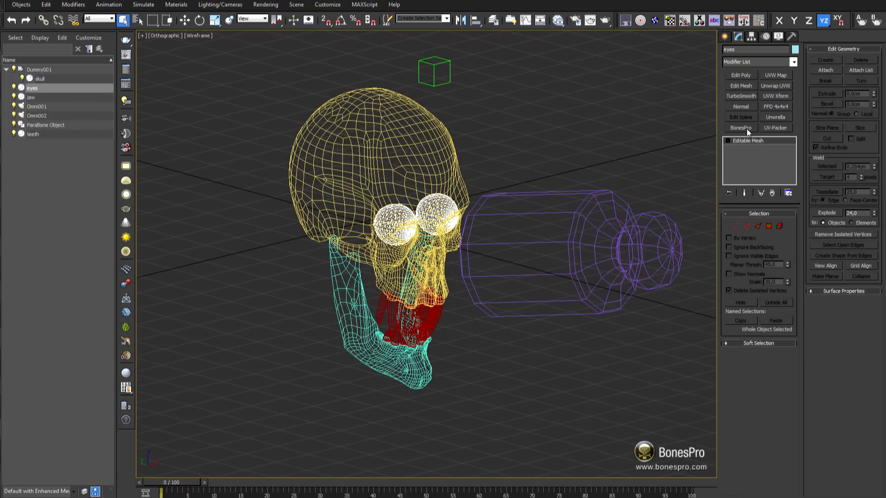
- Add BonesPro to the eyes, teeth and jaw, assigning the skull as each one's bone
left_click(740, 127)
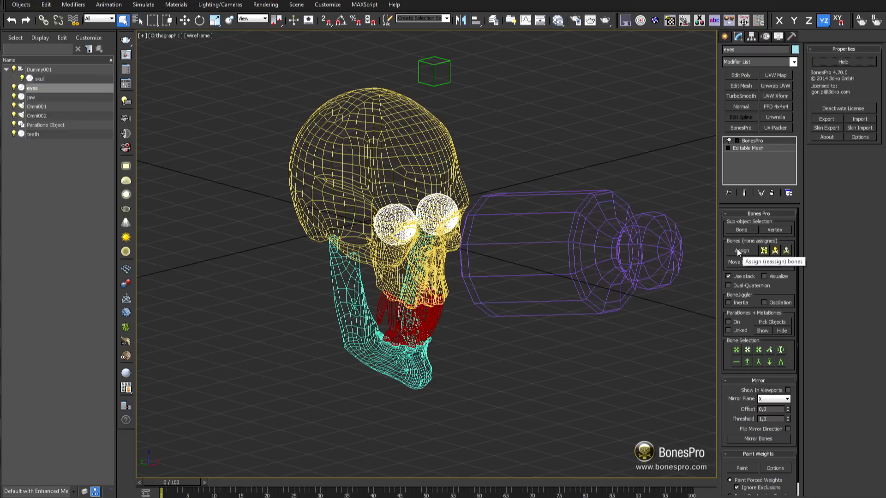
mouse_move(763, 251)
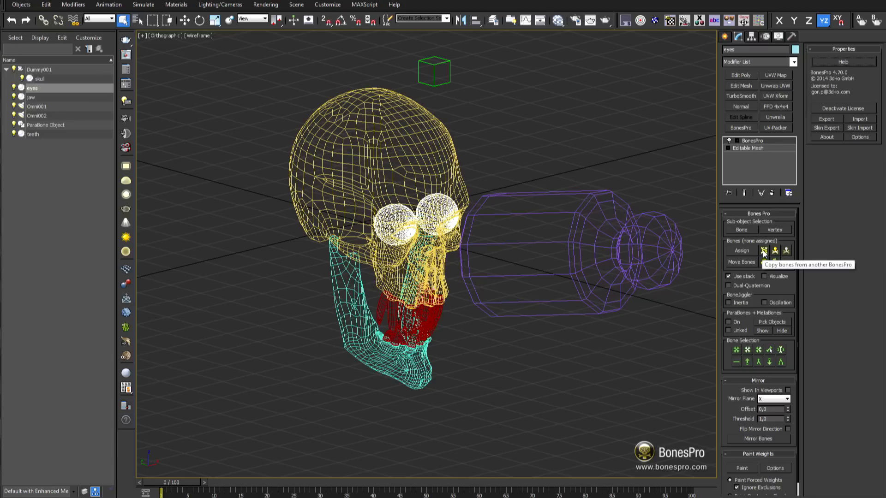
left_click(740, 250)
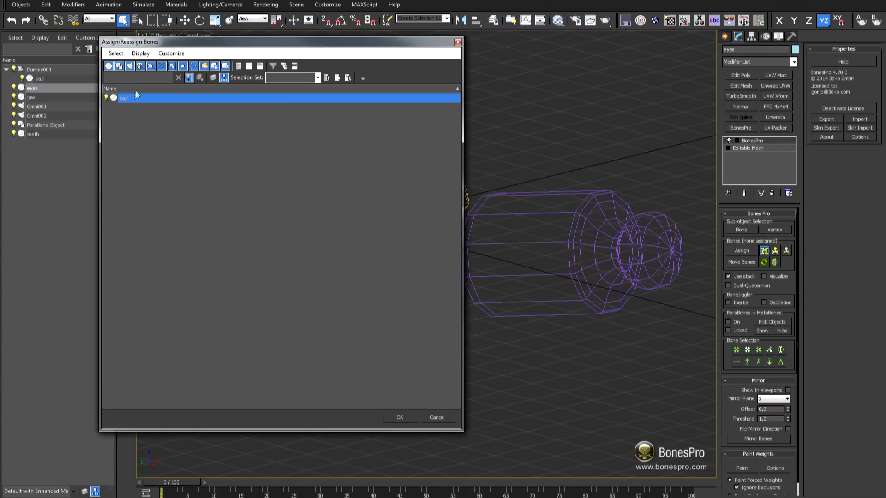
left_click(400, 417)
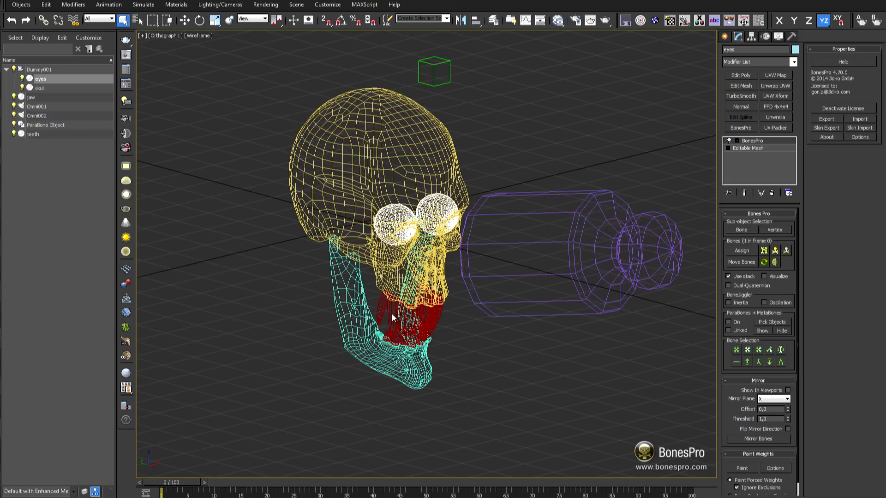
left_click(32, 134)
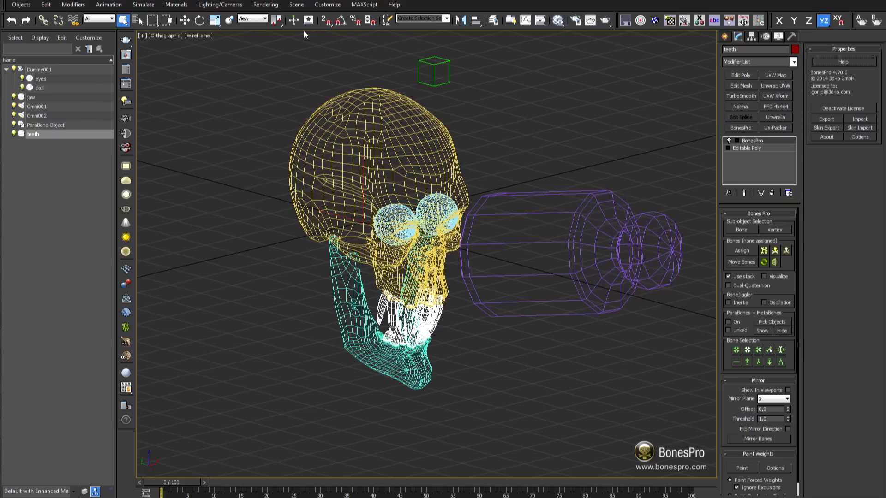
left_click(740, 250)
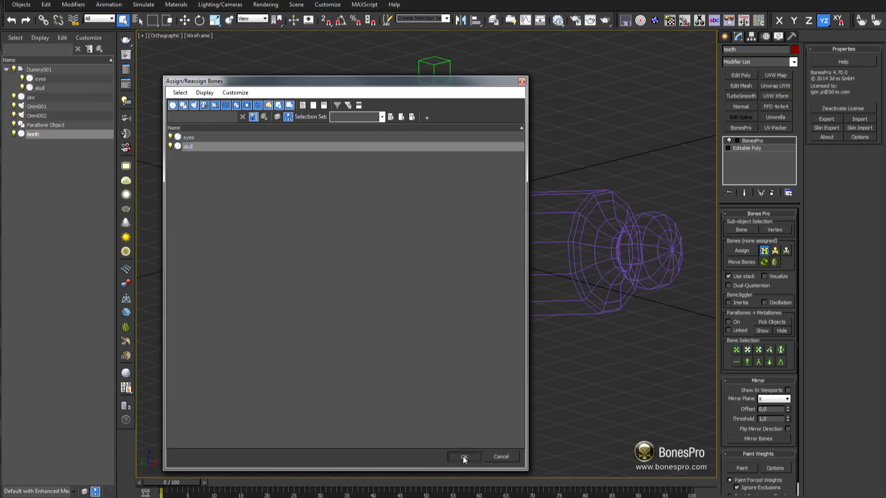
left_click(463, 457)
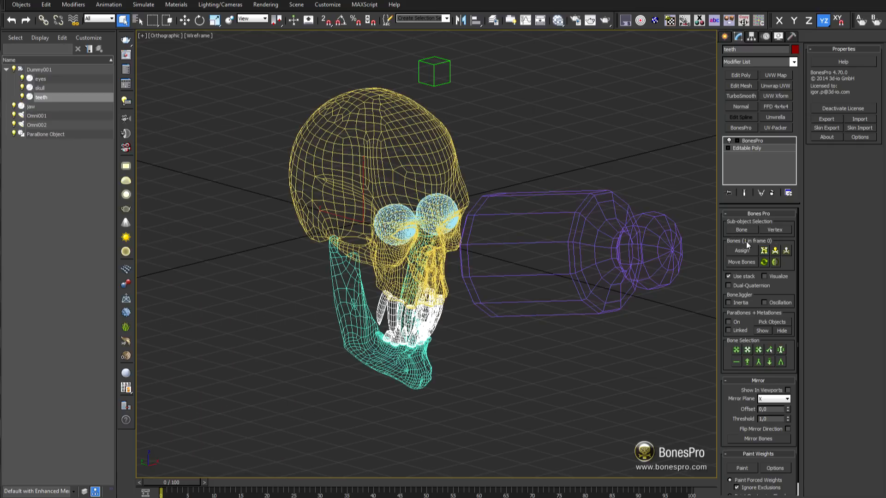
left_click(30, 106)
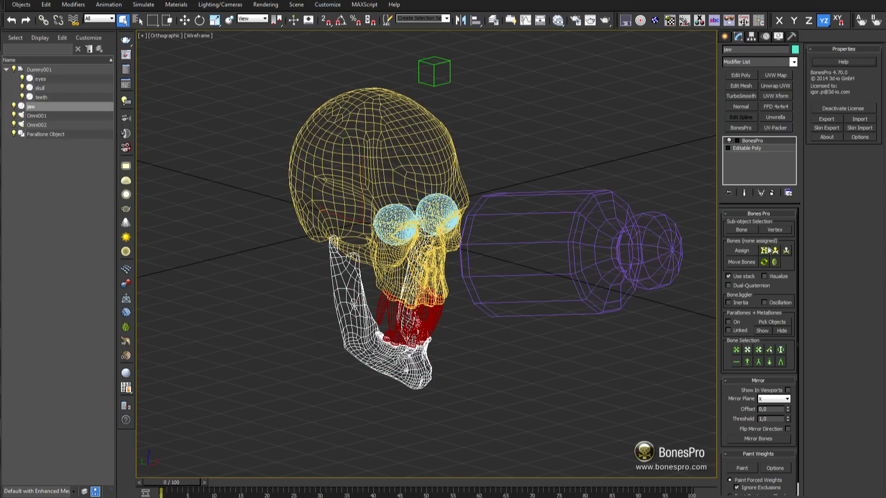
left_click(741, 250)
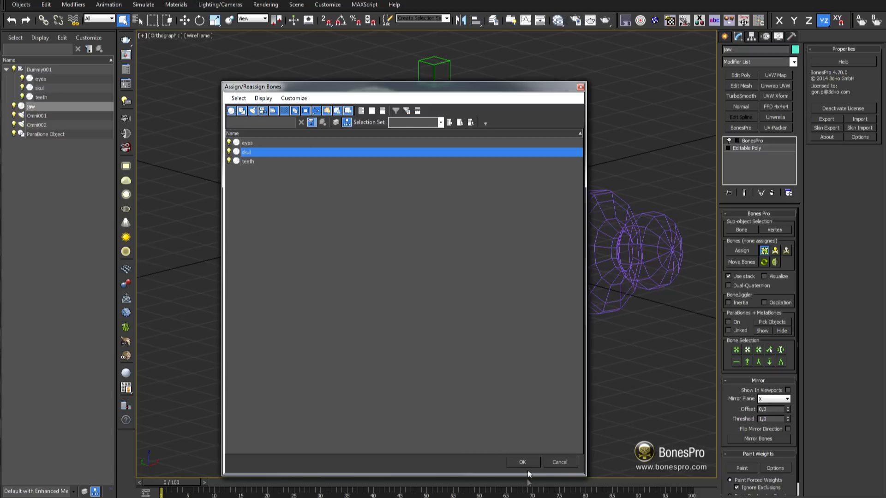
left_click(522, 461)
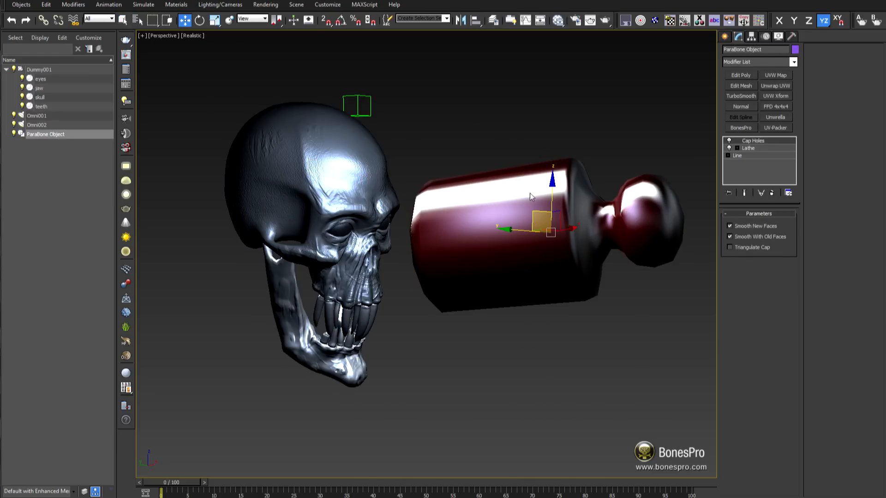
- Apply ParaBone (WSM) to the bottle-shaped object with Blend set to 58
left_click(794, 61)
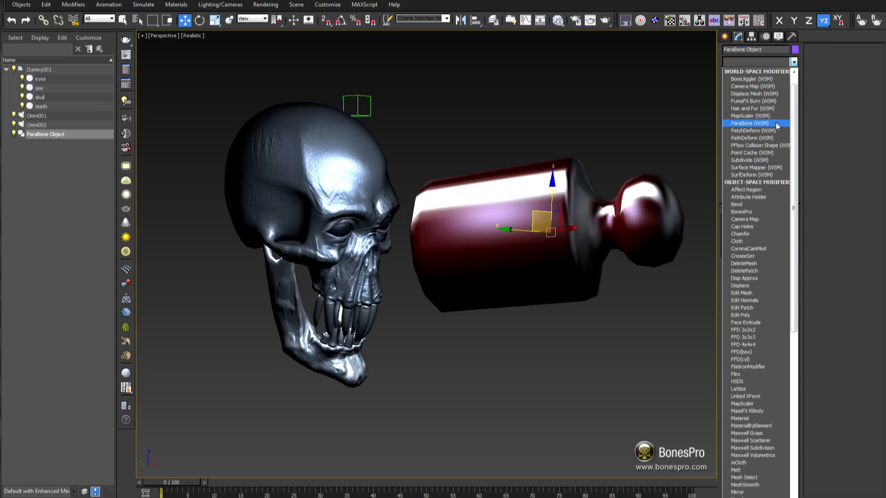
left_click(748, 123)
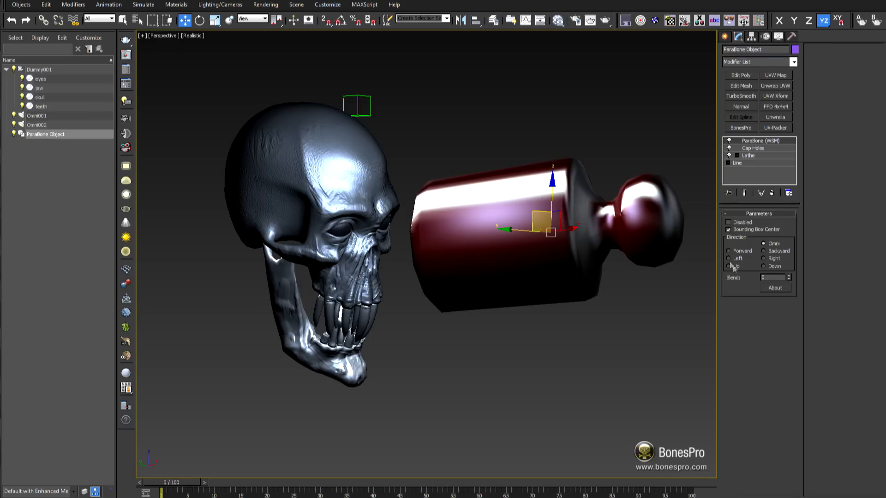
left_click(787, 277)
type("50")
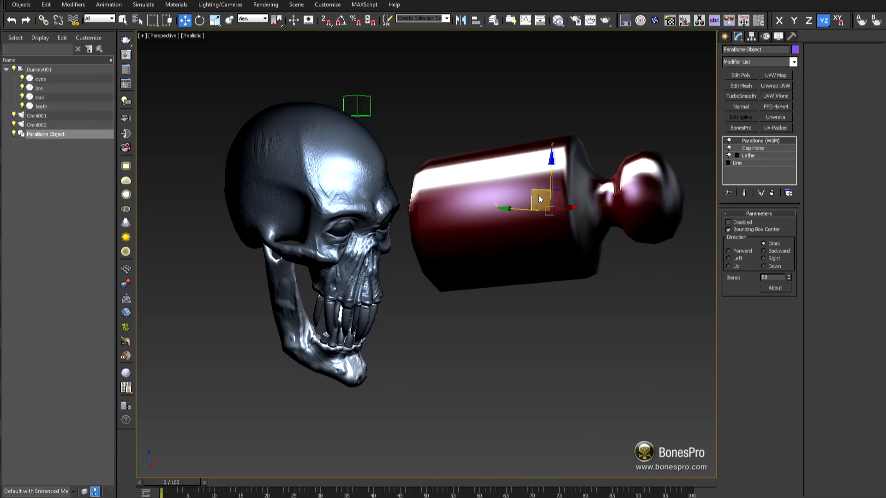
left_click(39, 97)
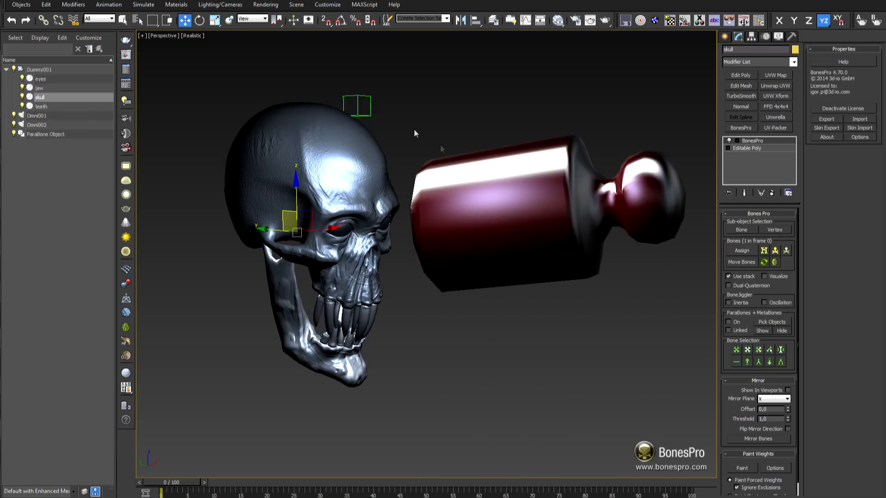
- Turn on ParaBones in the skull's BonesPro and pick the ParaBone Object
left_click(772, 322)
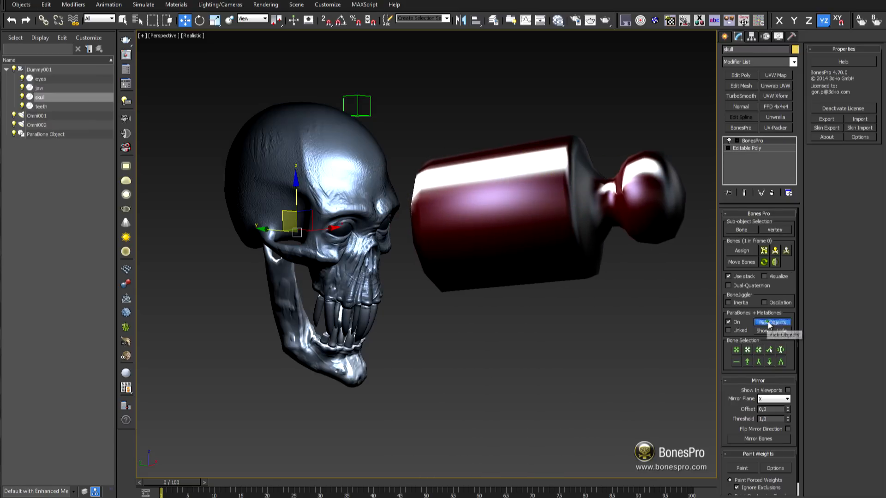
left_click(772, 322)
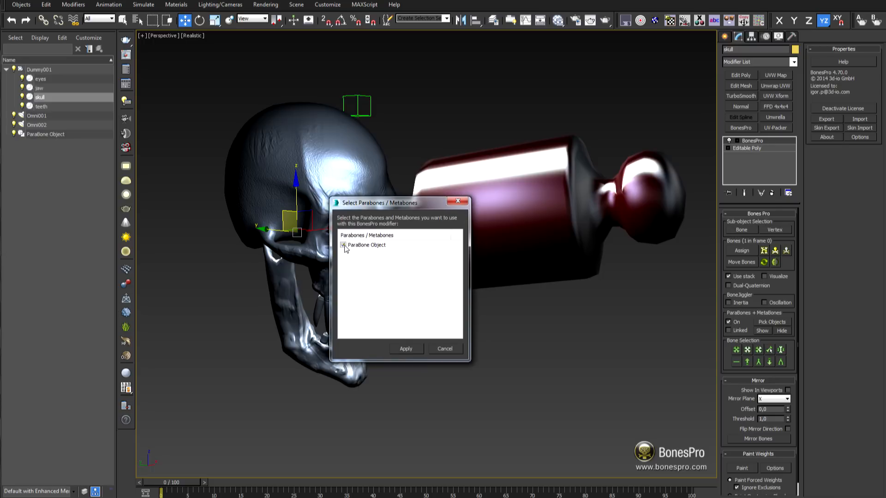
left_click(405, 349)
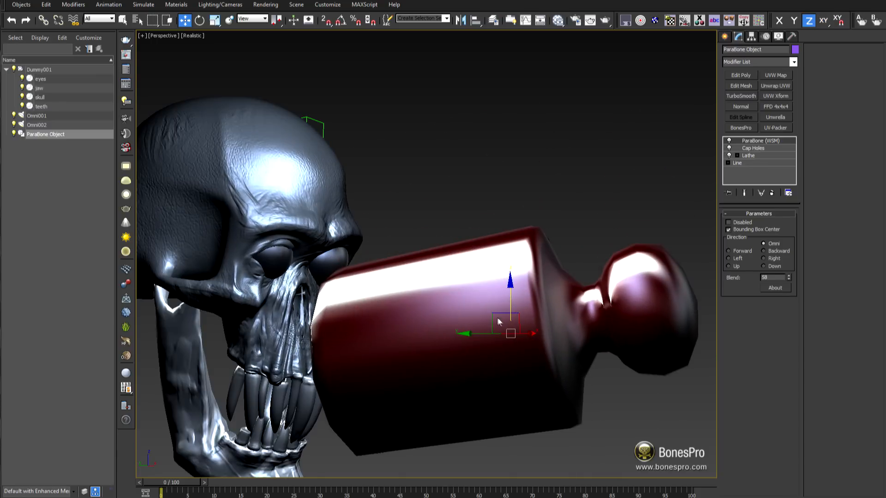
left_click(41, 106)
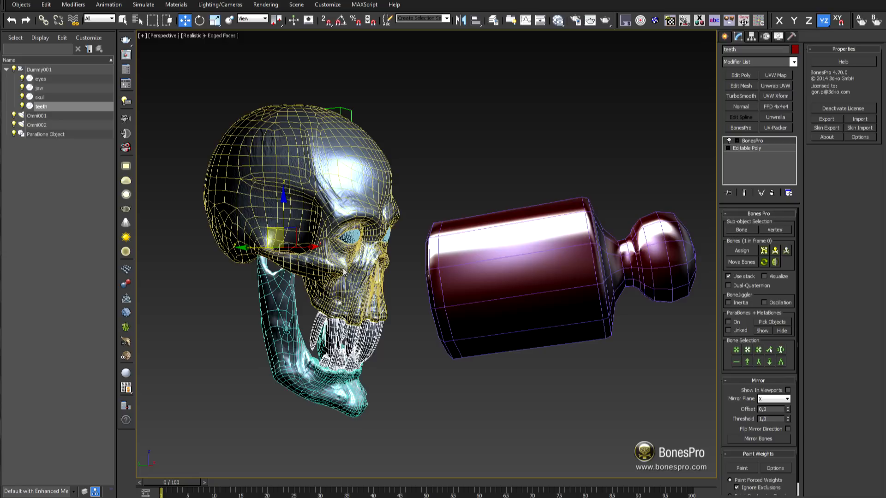
- Enable ParaBones using the ParaBone Object on the teeth, eyes and jaw
left_click(729, 322)
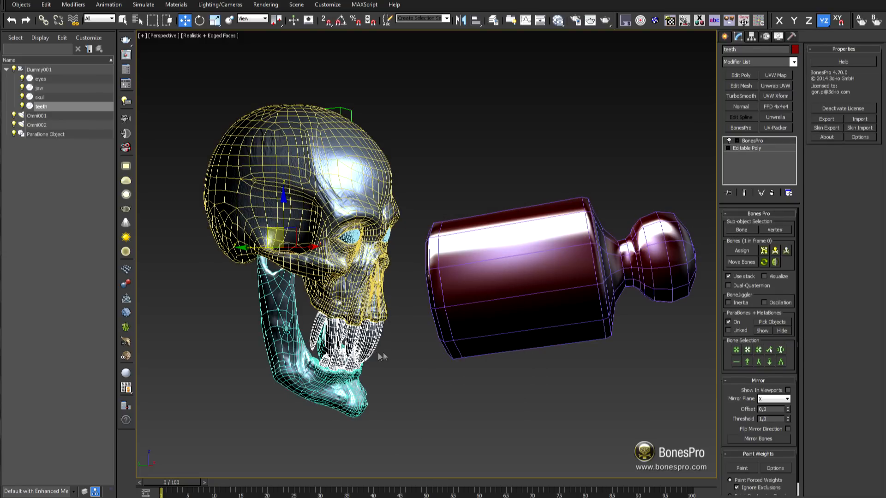
left_click(40, 78)
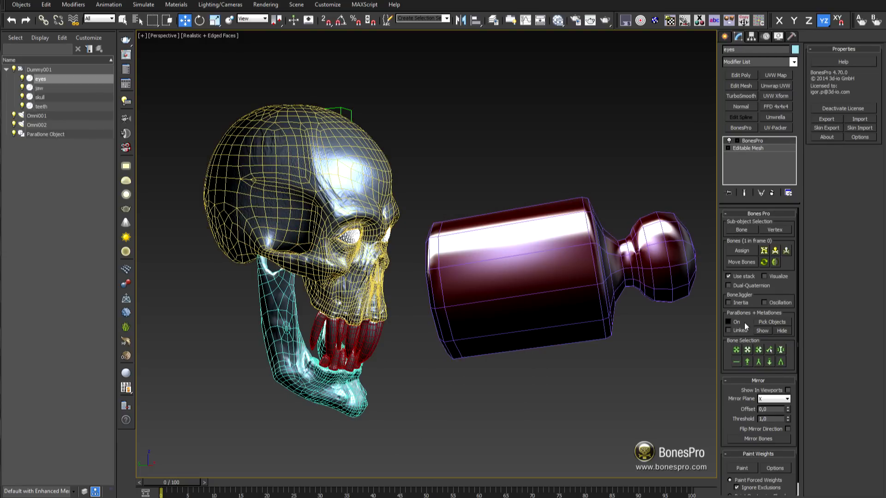
left_click(772, 322)
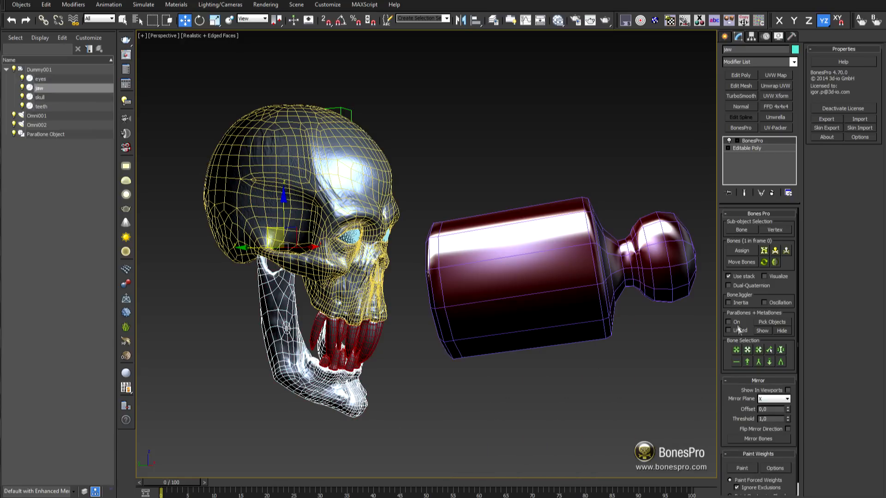
left_click(772, 322)
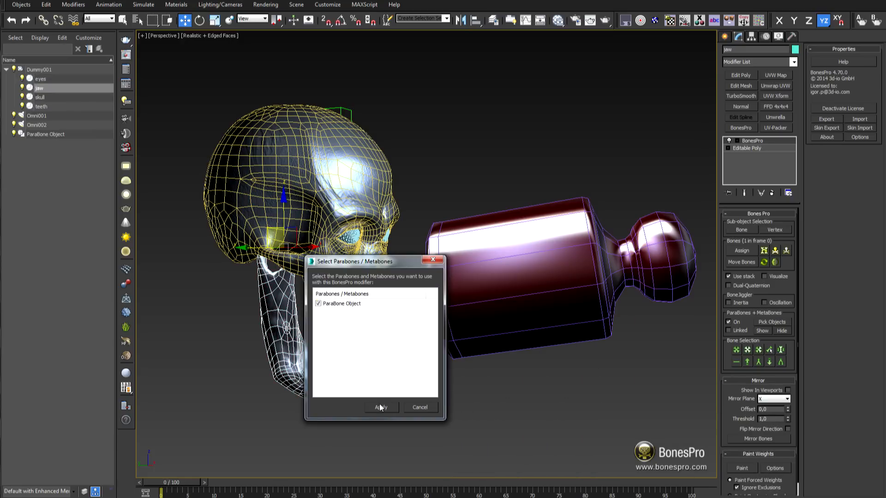
left_click(380, 407)
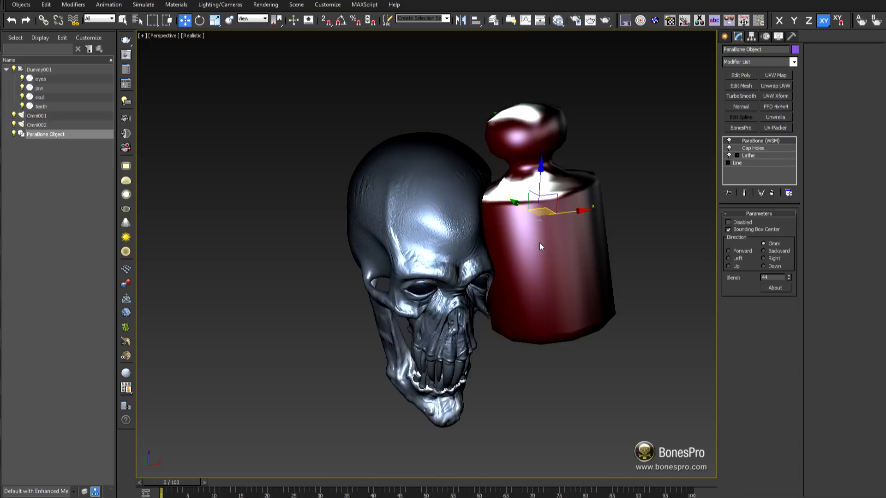
- Push the ParaBone shape through the skull to dent it, then delete it
left_click_drag(539, 246, 539, 203)
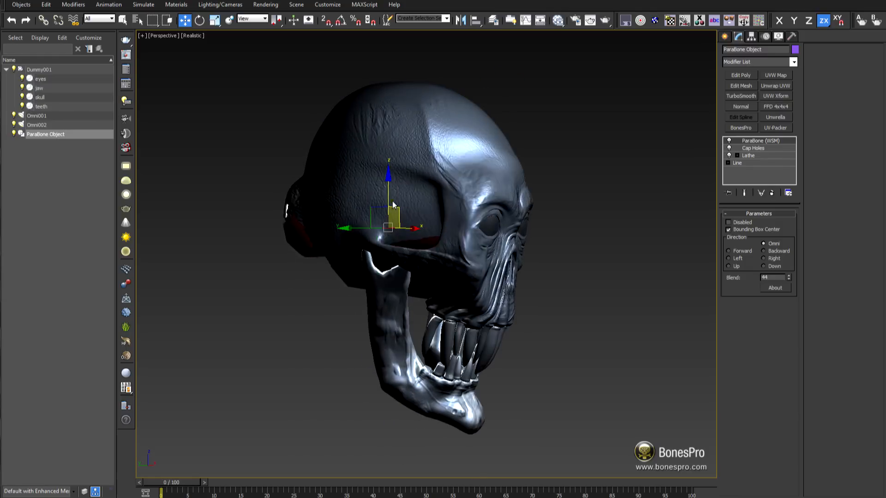
left_click_drag(392, 226, 384, 291)
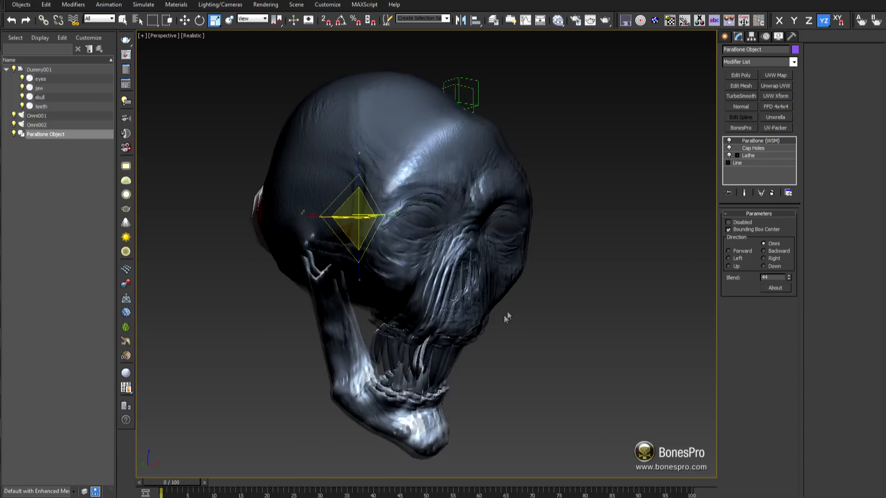
left_click(757, 63)
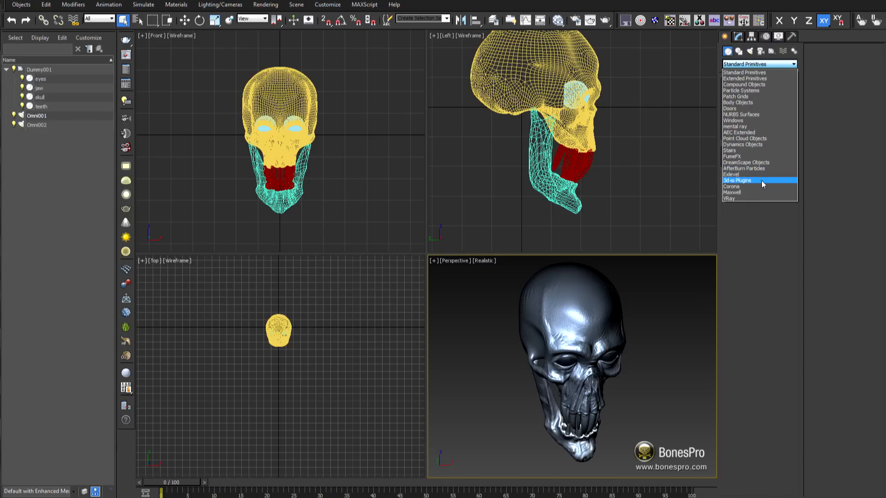
- Create MetaBone spheres from 3d-io Plugins and move one up into the cranium
left_click(736, 181)
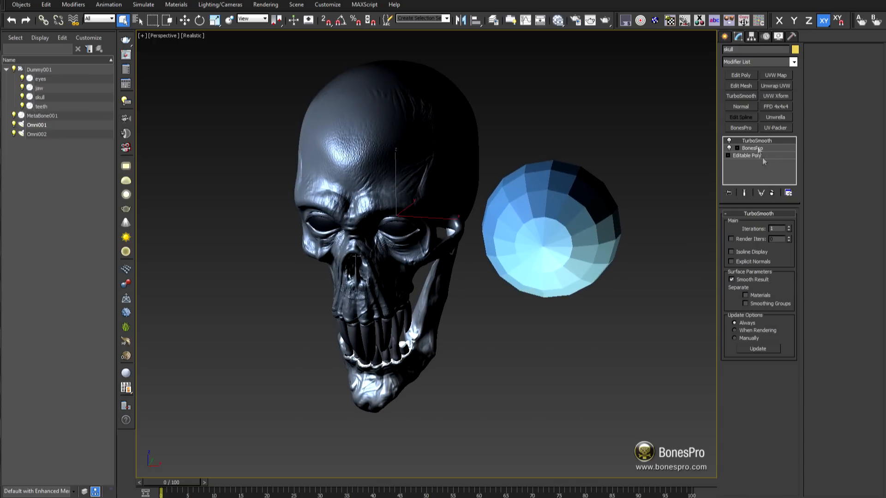
left_click(752, 148)
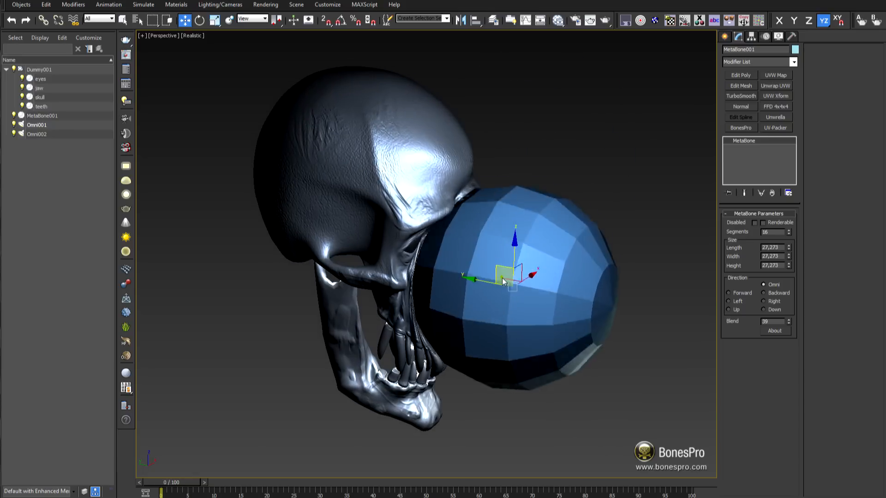
left_click_drag(503, 281, 505, 145)
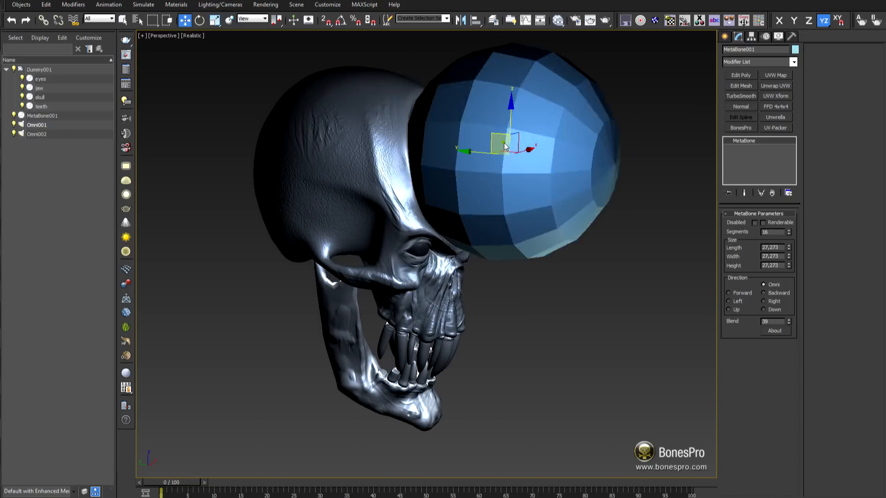
left_click_drag(503, 144, 497, 333)
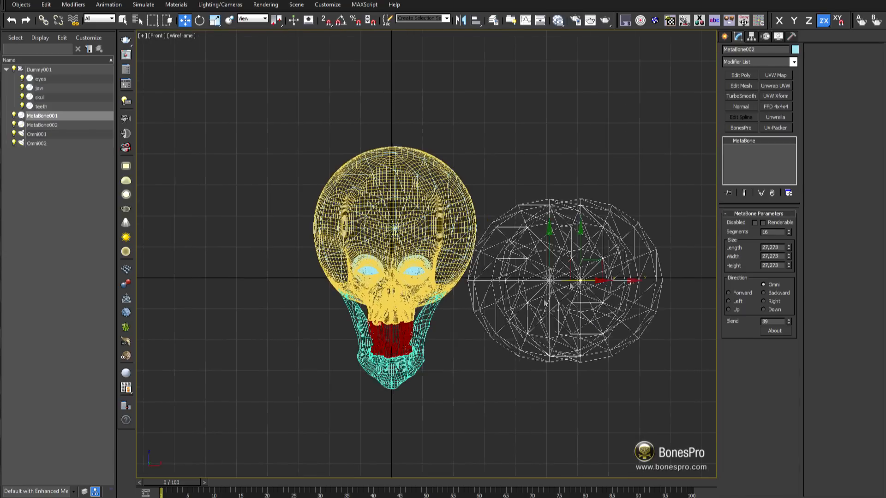
left_click(39, 96)
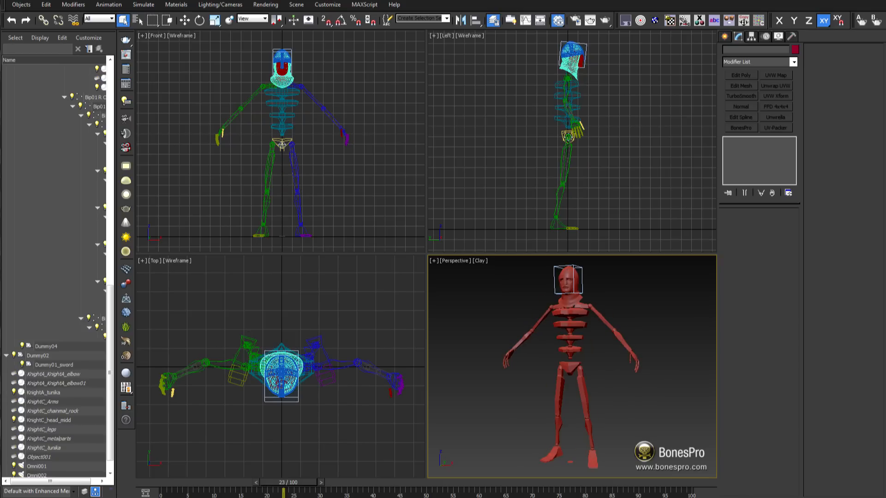
- Maximize the knight scene's Perspective viewport with Alt+W
key("alt+w")
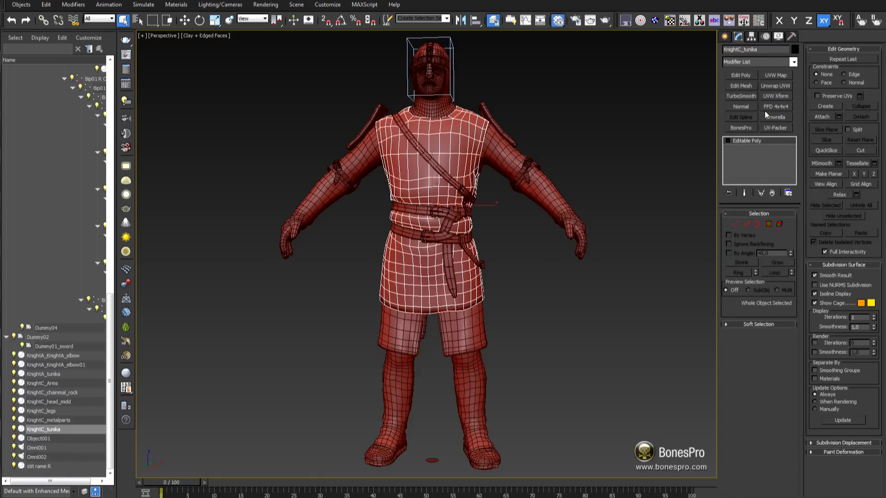
- Add BonesPro to KnightC_tunika and assign all Bip01 biped bones
left_click(739, 128)
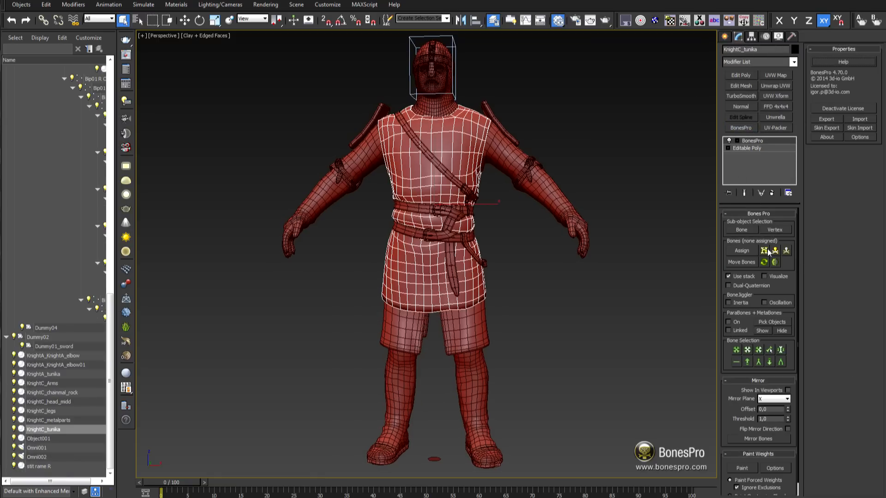
left_click(740, 250)
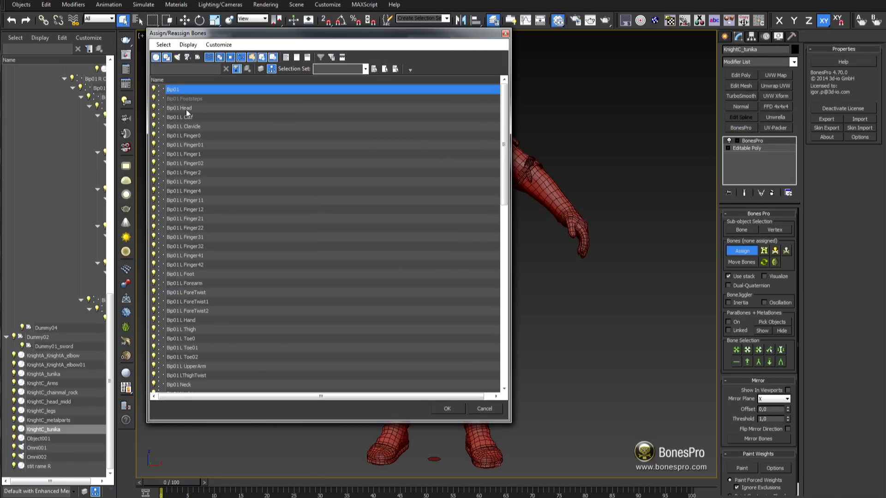
scroll("down", 3)
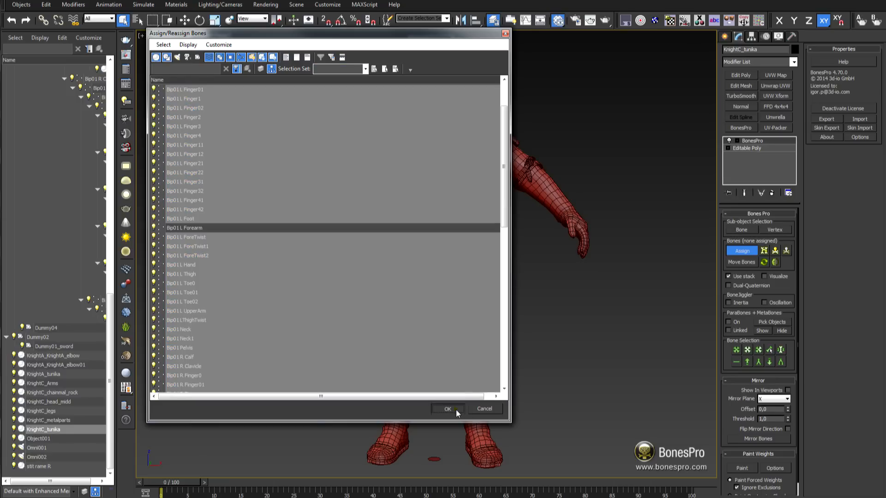
left_click(447, 408)
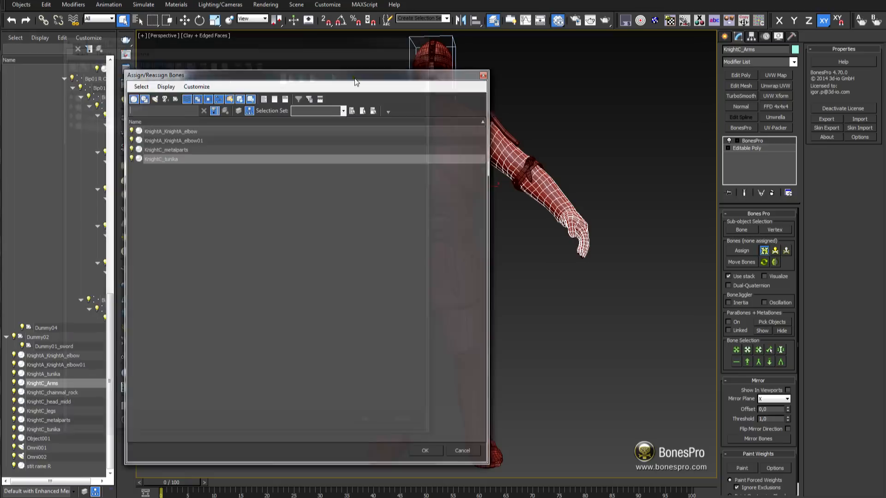
- Skin the arms, shoulder pads and legs with BonesPro, using KnightC_tunika as bone
left_click(161, 159)
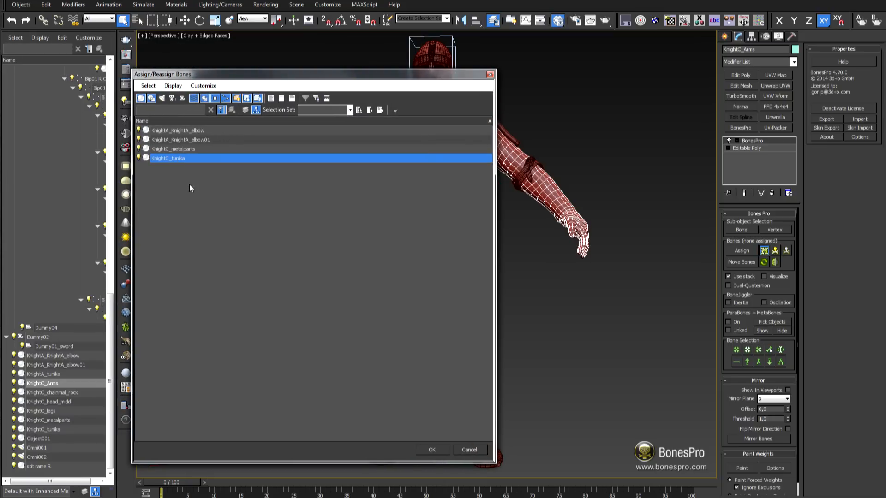
left_click(431, 449)
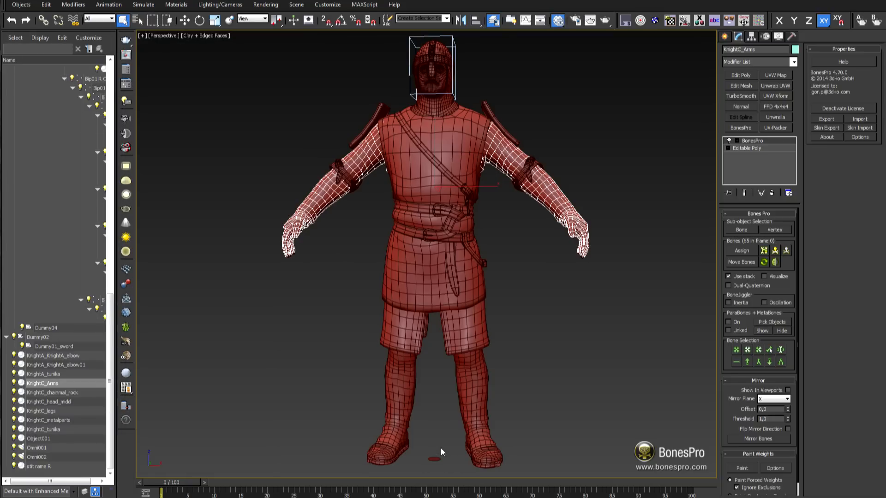
left_click(43, 373)
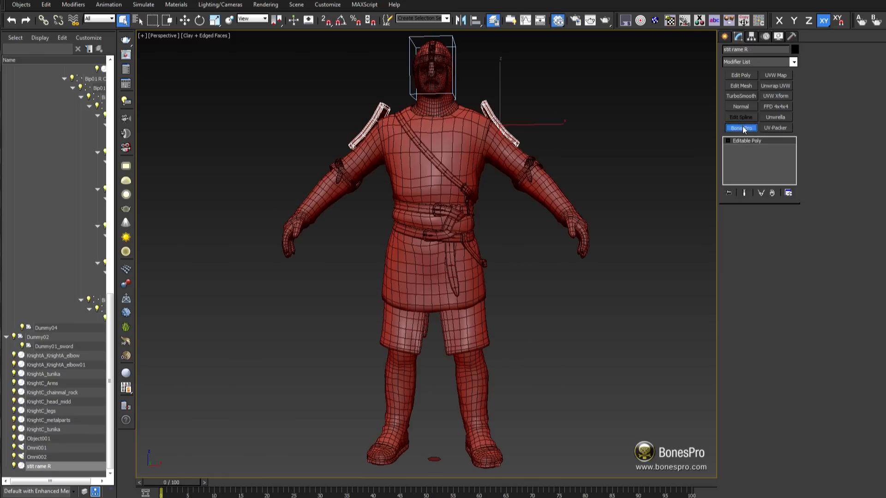
left_click(741, 128)
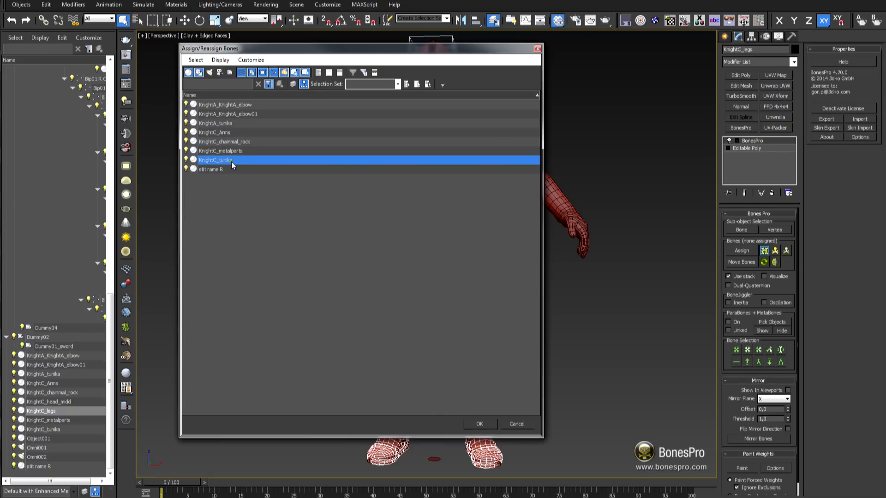
left_click(480, 423)
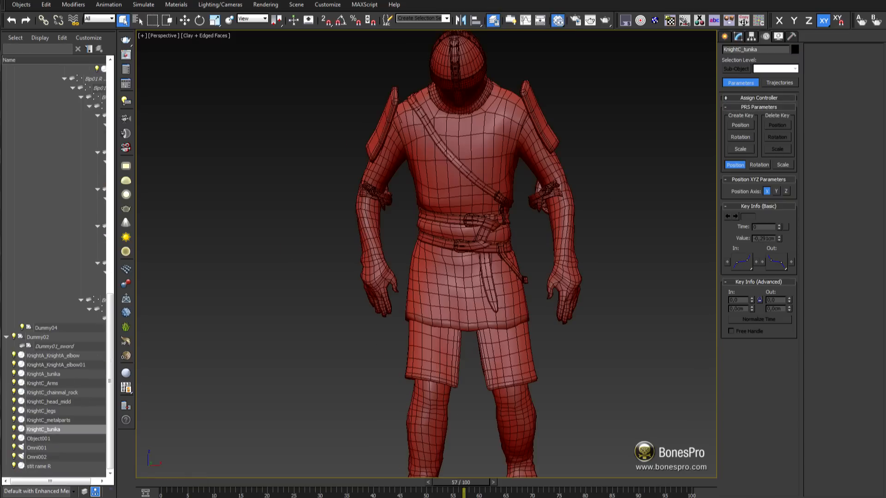
- Select KnightC_Arms and visualize its BonesPro bone weights
left_click(41, 383)
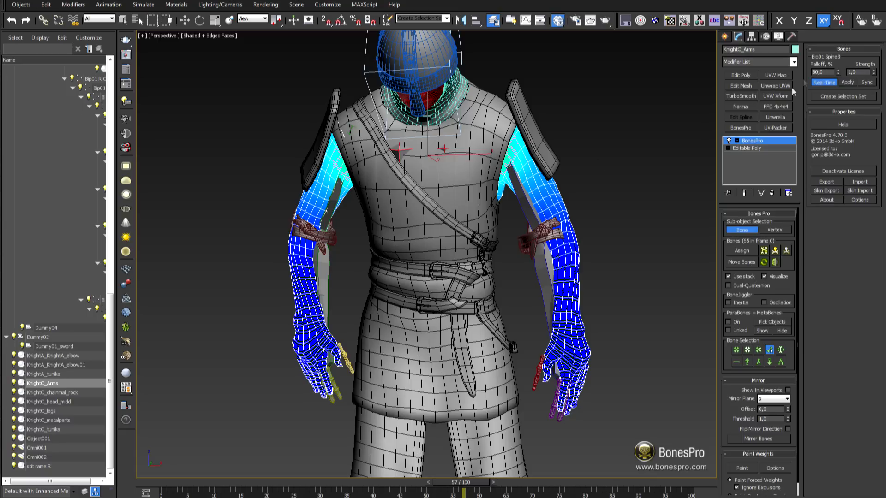
left_click(865, 83)
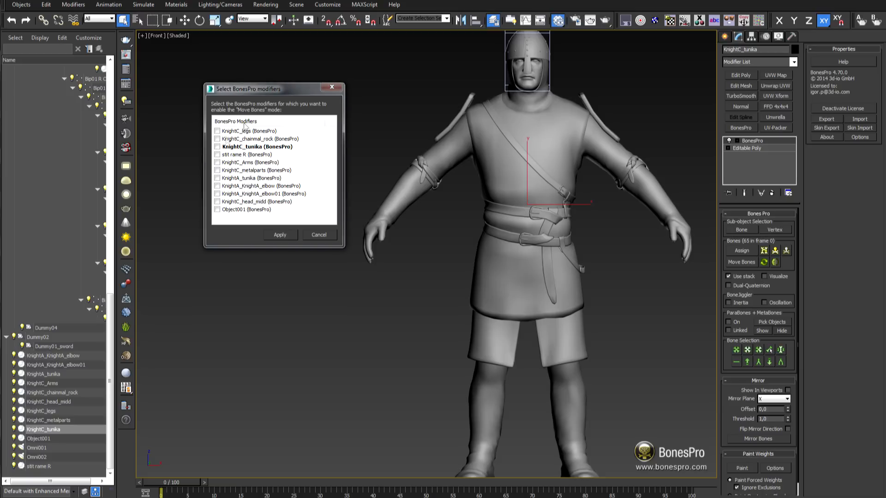
- Check every knight part's BonesPro modifier and apply Move Bones mode
left_click(217, 139)
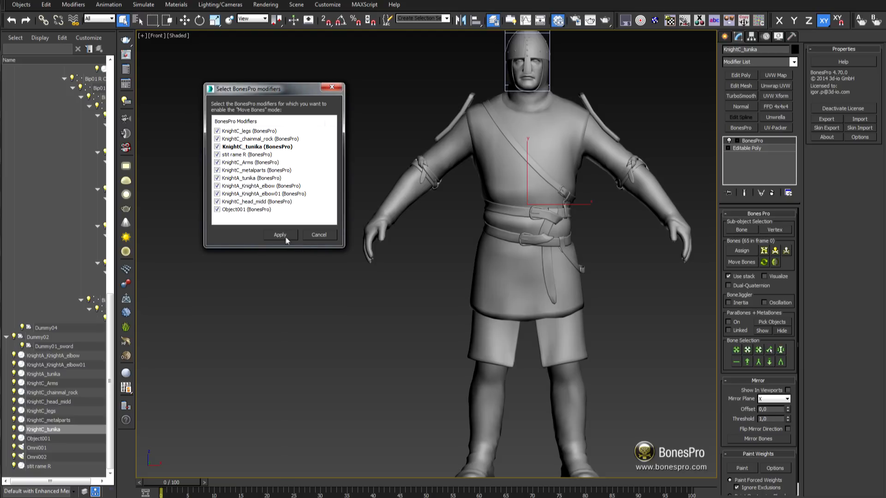
left_click(279, 235)
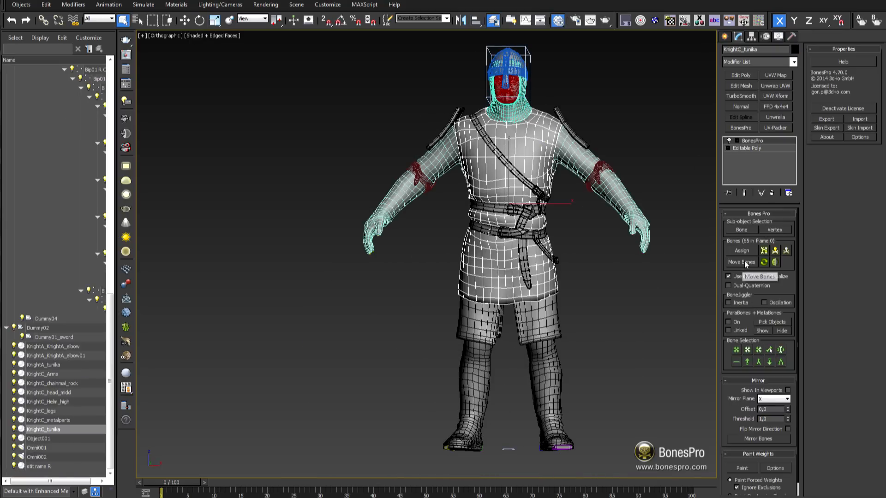
- Reopen Move Bones, leave all knight modifiers unchecked, and apply to re-bind skins
left_click(741, 262)
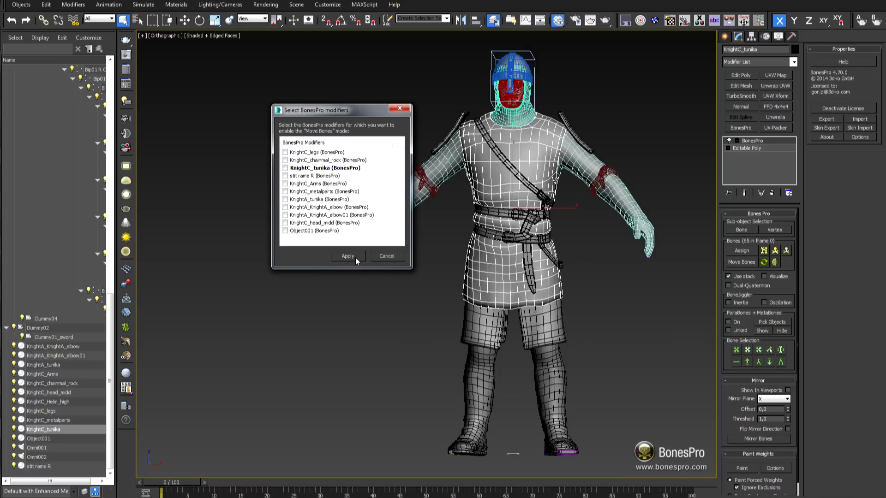
left_click(348, 256)
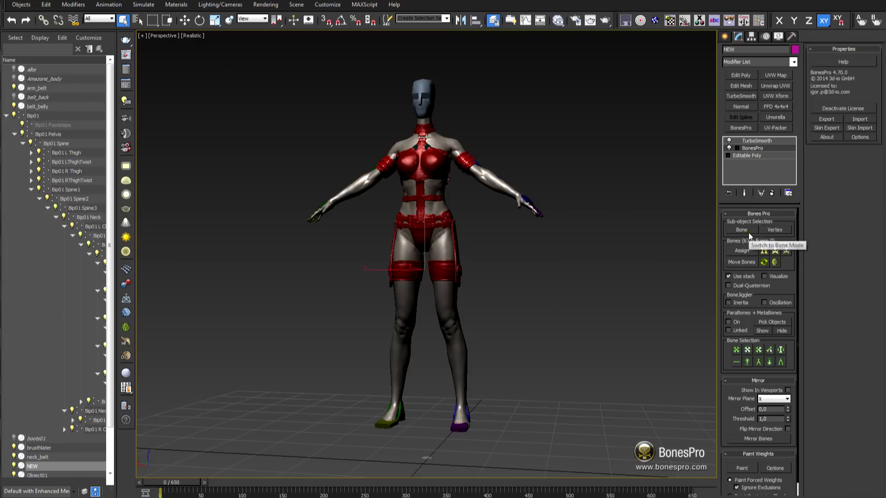
- Enter Bone mode and show the mirror plane with Flip Mirror Direction enabled
left_click(740, 229)
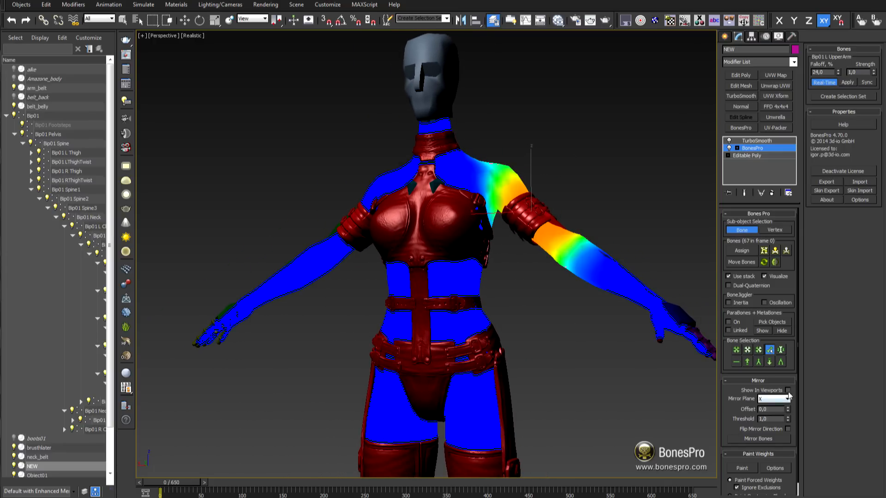
left_click(788, 390)
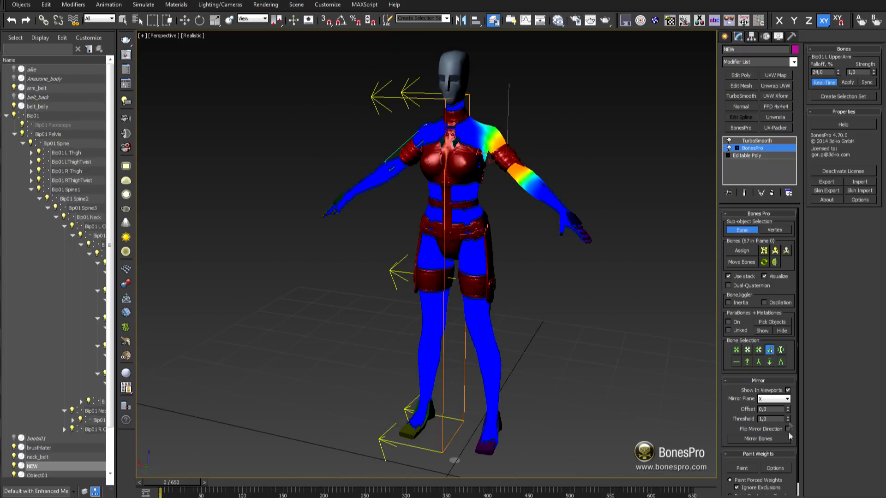
left_click(759, 439)
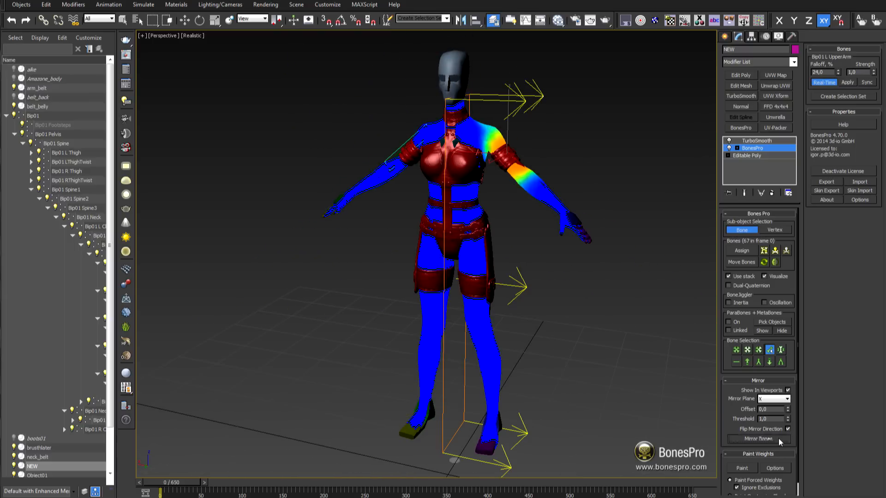